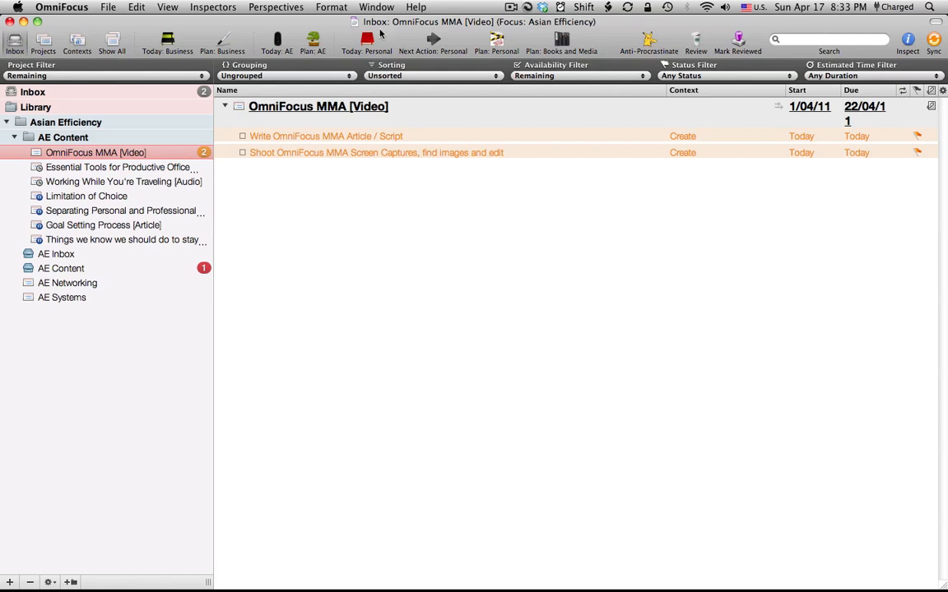
- Open OmniFocus Preferences from the application menu, landing on the General pane
{"action": "left_click", "coordinate": [62, 7]}
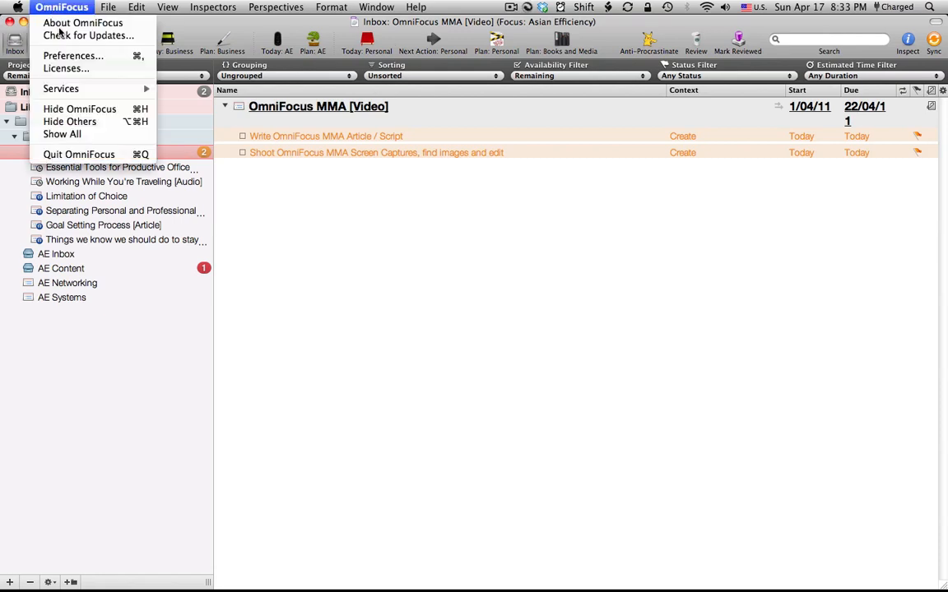
{"action": "left_click", "coordinate": [72, 56]}
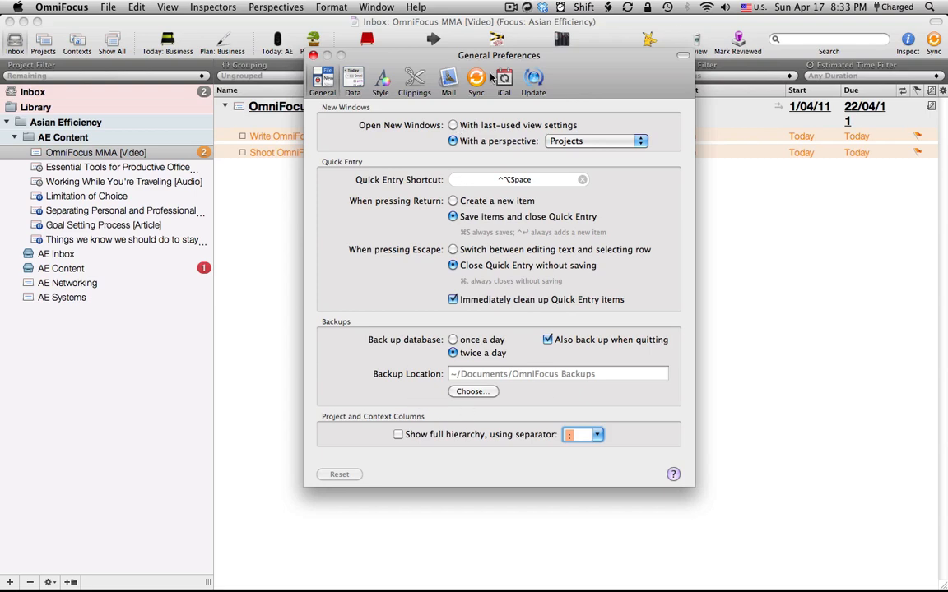
{"action": "mouse_move", "coordinate": [336, 120]}
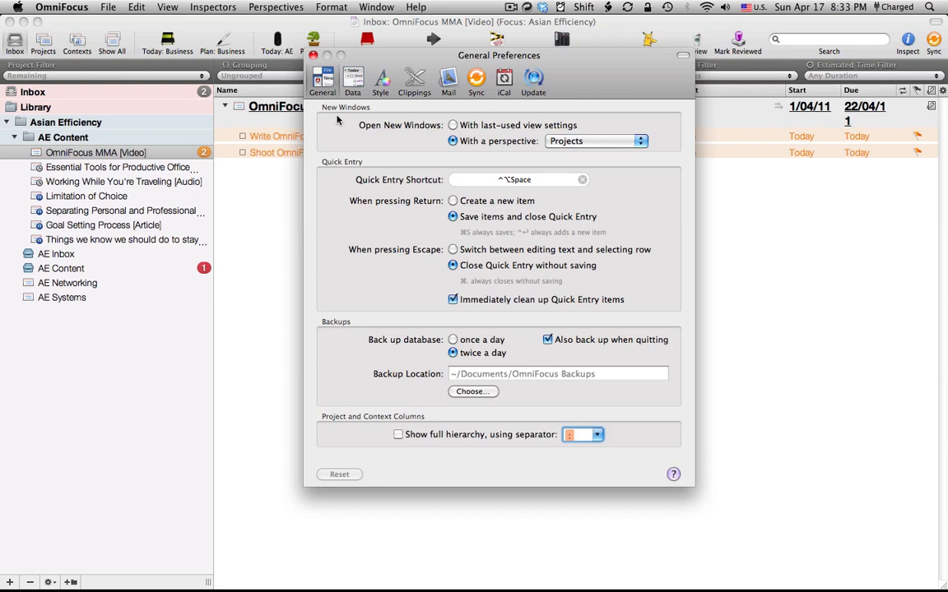
{"action": "mouse_move", "coordinate": [579, 115]}
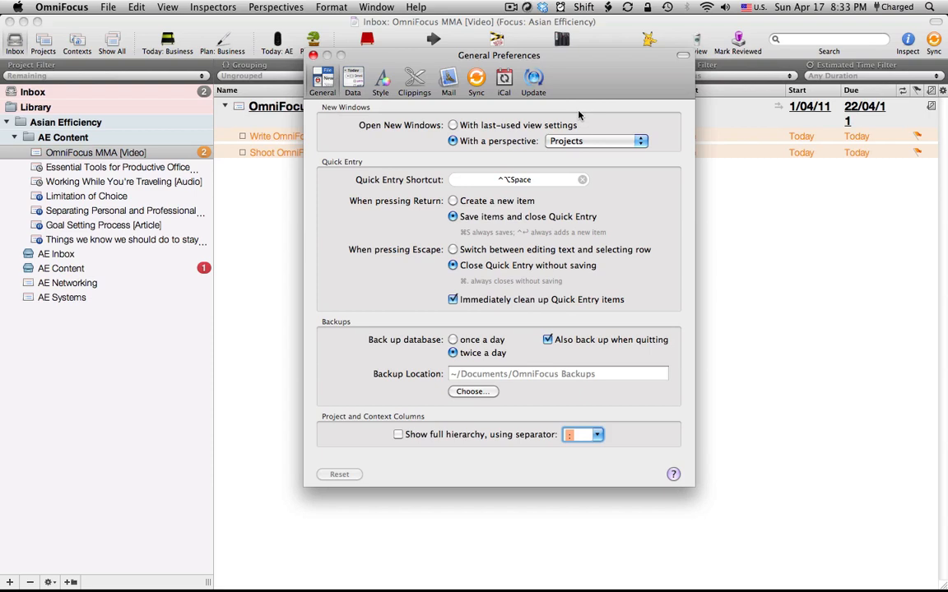
{"action": "mouse_move", "coordinate": [395, 128]}
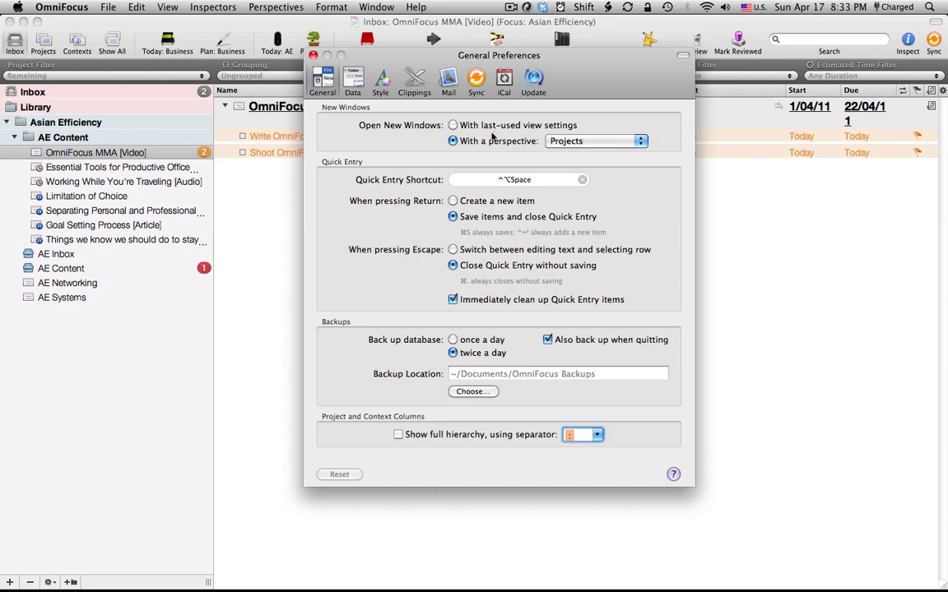
{"action": "mouse_move", "coordinate": [517, 188]}
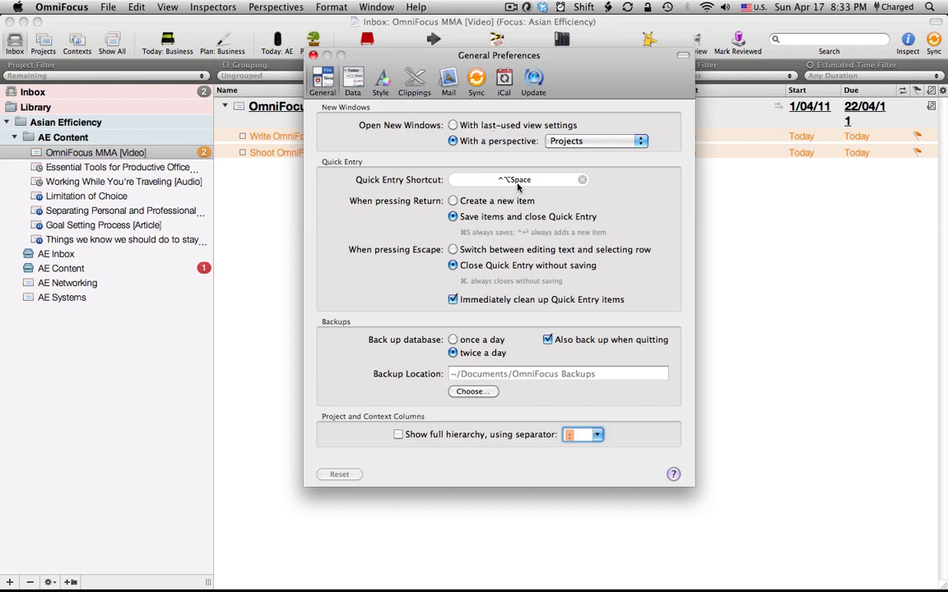
{"action": "mouse_move", "coordinate": [504, 190]}
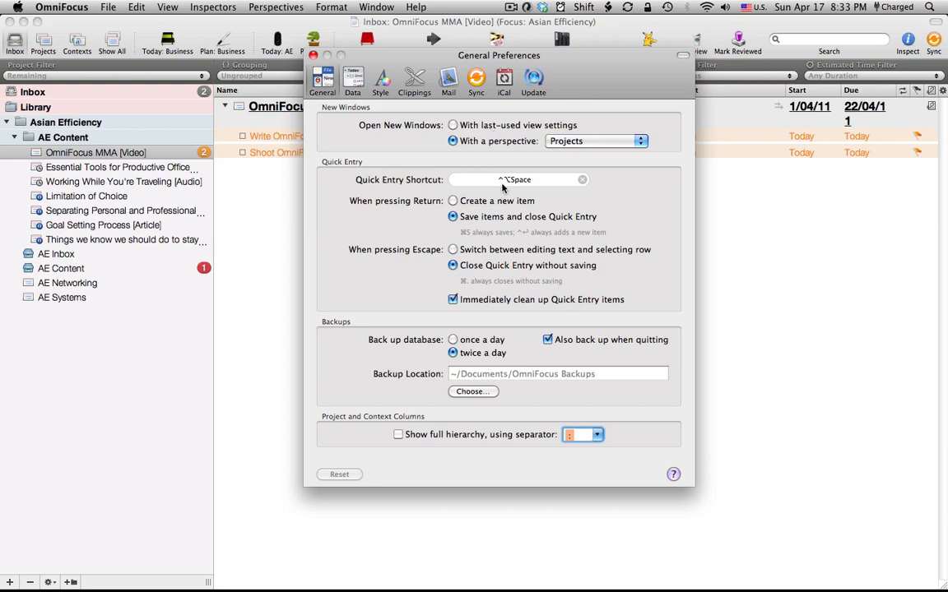
{"action": "mouse_move", "coordinate": [497, 209]}
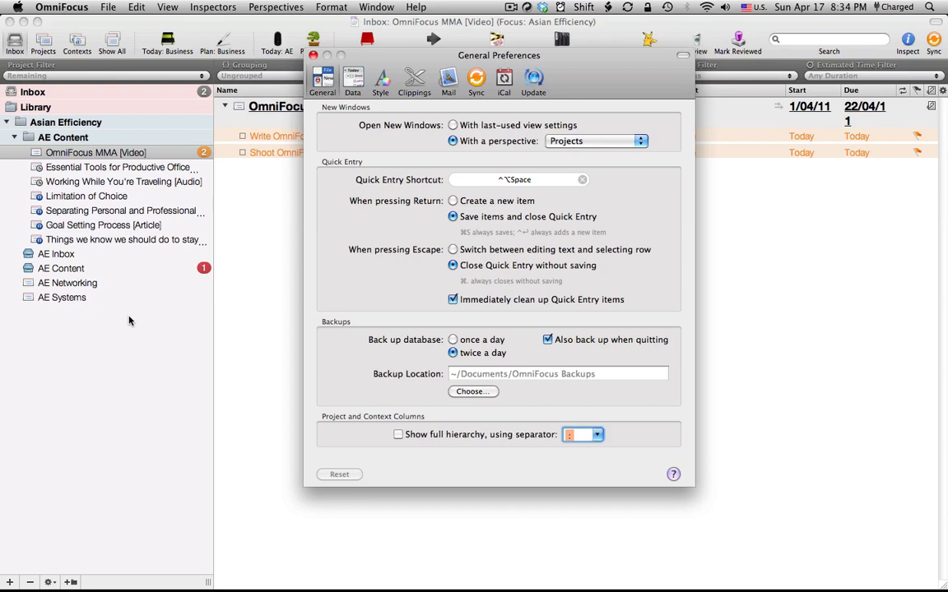
{"action": "mouse_move", "coordinate": [468, 404]}
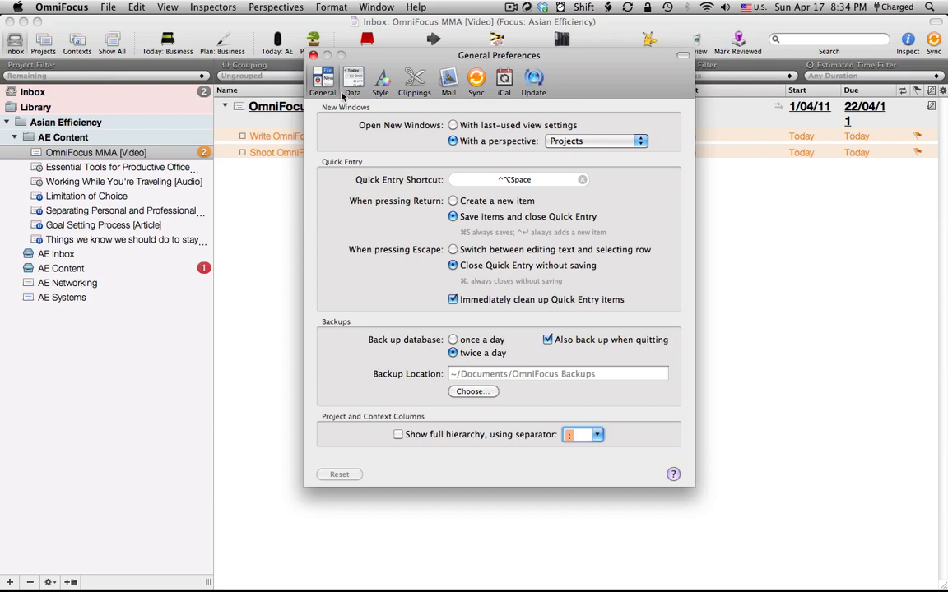
- Switch the Preferences window to the Data pane with cleanup, dates and project settings
{"action": "left_click", "coordinate": [352, 79]}
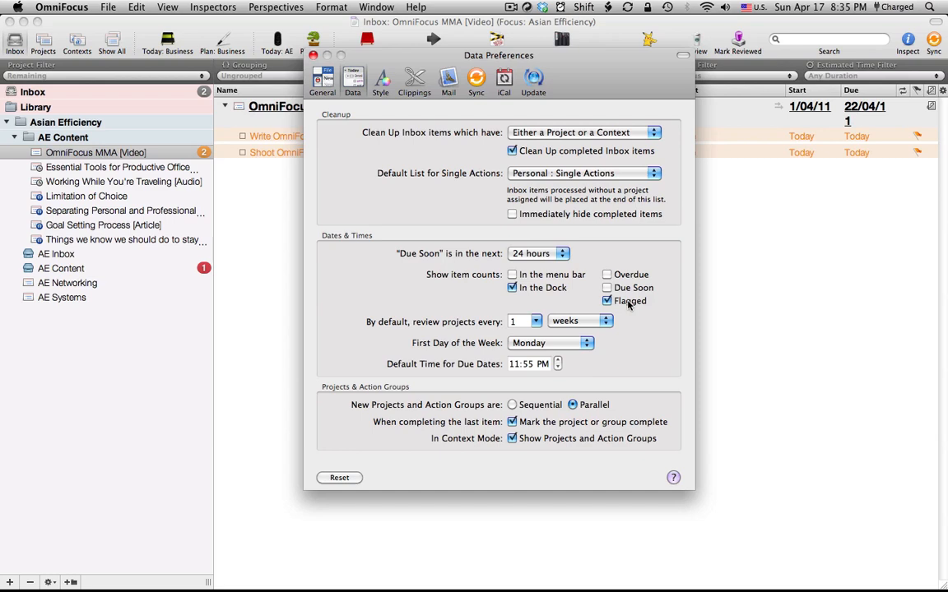
- Switch to the Style pane and reposition the window to see the style list
{"action": "left_click", "coordinate": [380, 79]}
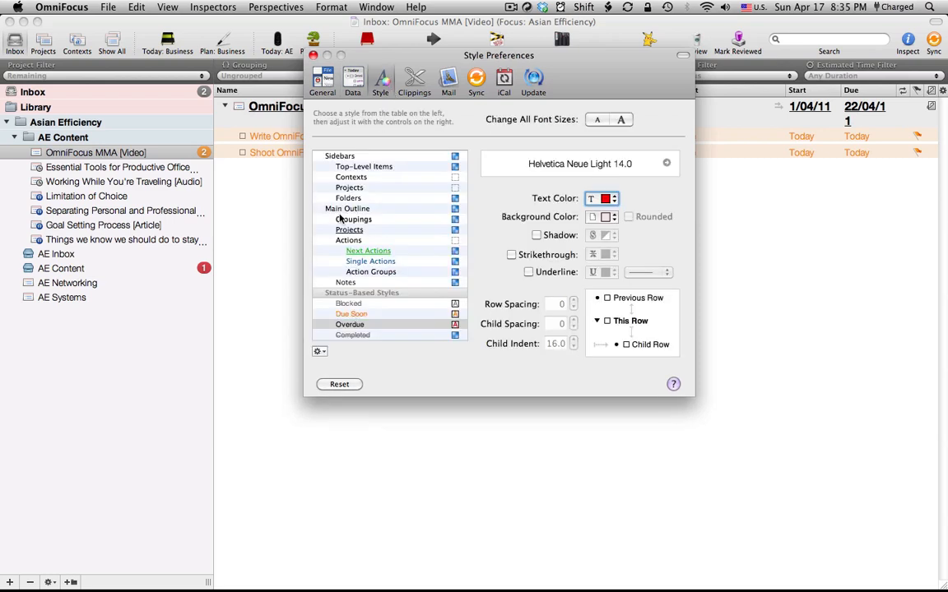
{"action": "mouse_move", "coordinate": [329, 253]}
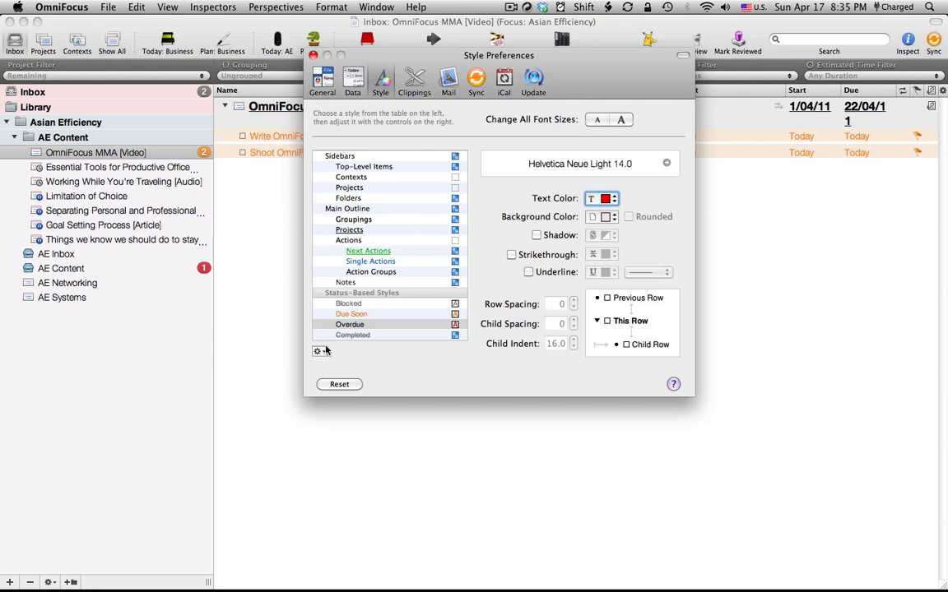
{"action": "mouse_move", "coordinate": [323, 359]}
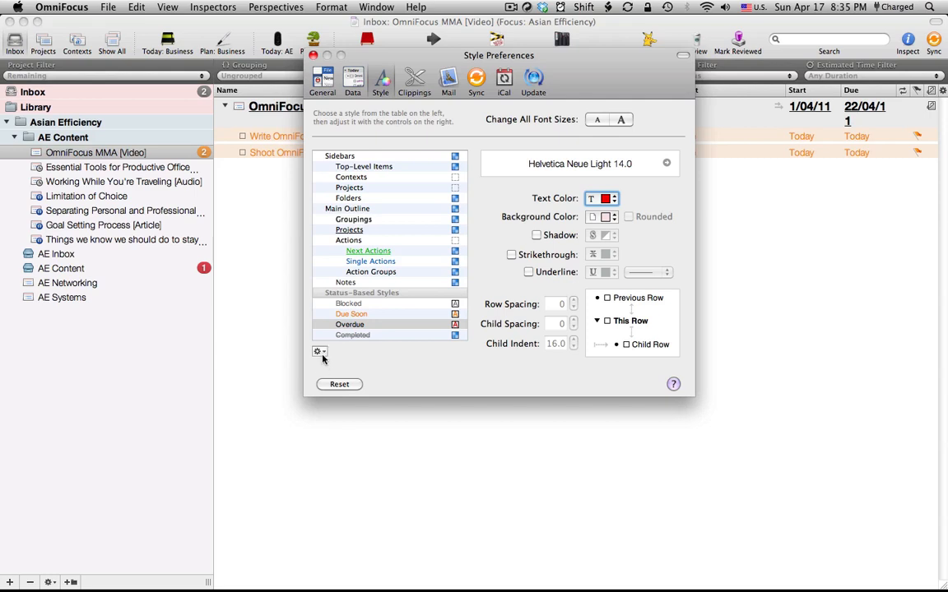
{"action": "left_click", "coordinate": [319, 352]}
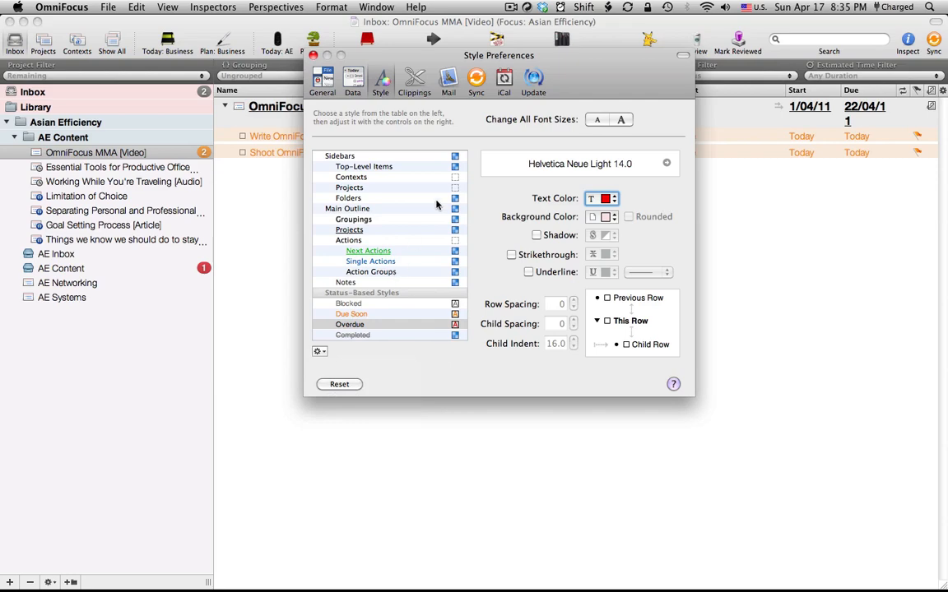
{"action": "left_click_drag", "start_coordinate": [498, 56], "coordinate": [553, 188]}
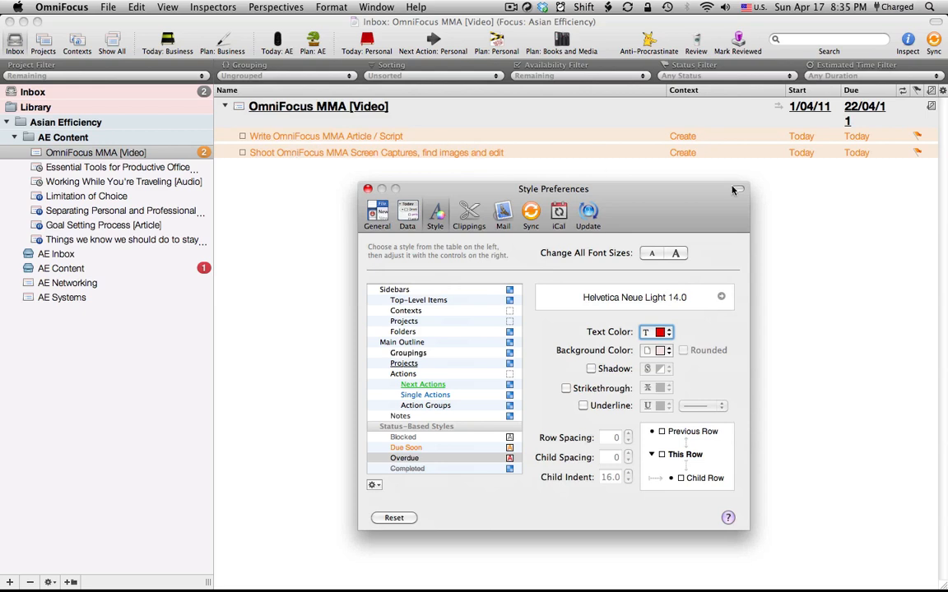
{"action": "mouse_move", "coordinate": [739, 162]}
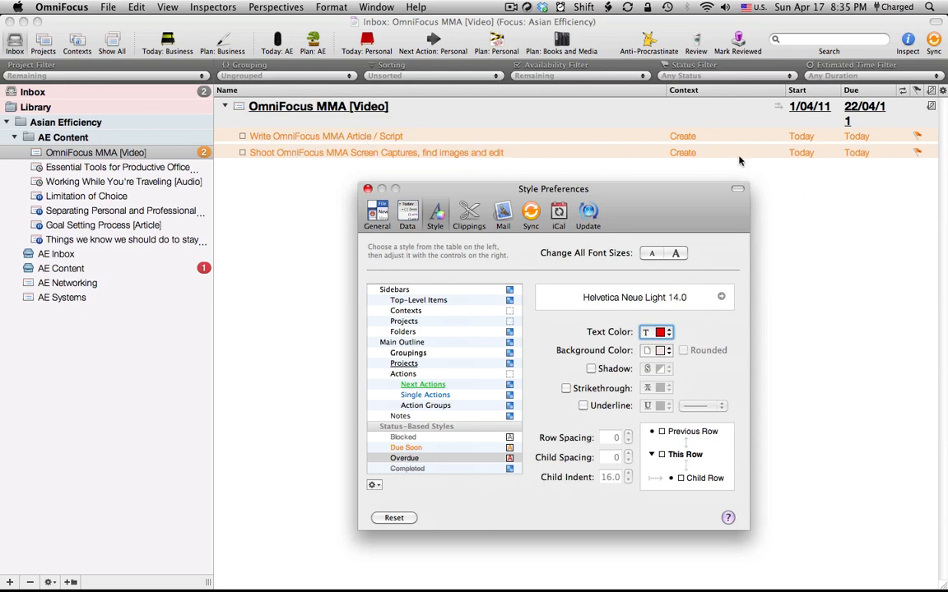
{"action": "mouse_move", "coordinate": [435, 464]}
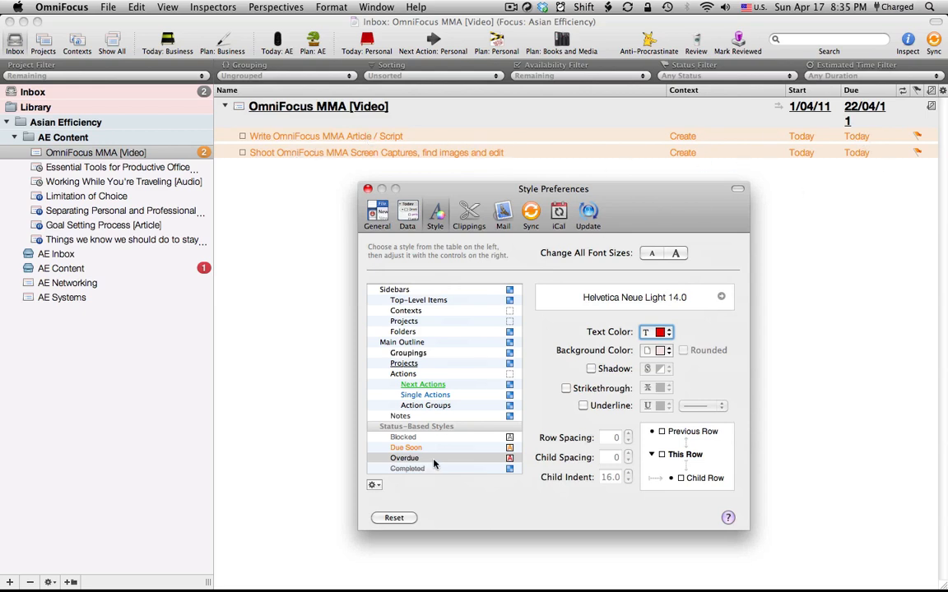
- Review the Overdue and Next Actions styles, the latter showing green underlined text
{"action": "left_click", "coordinate": [404, 457]}
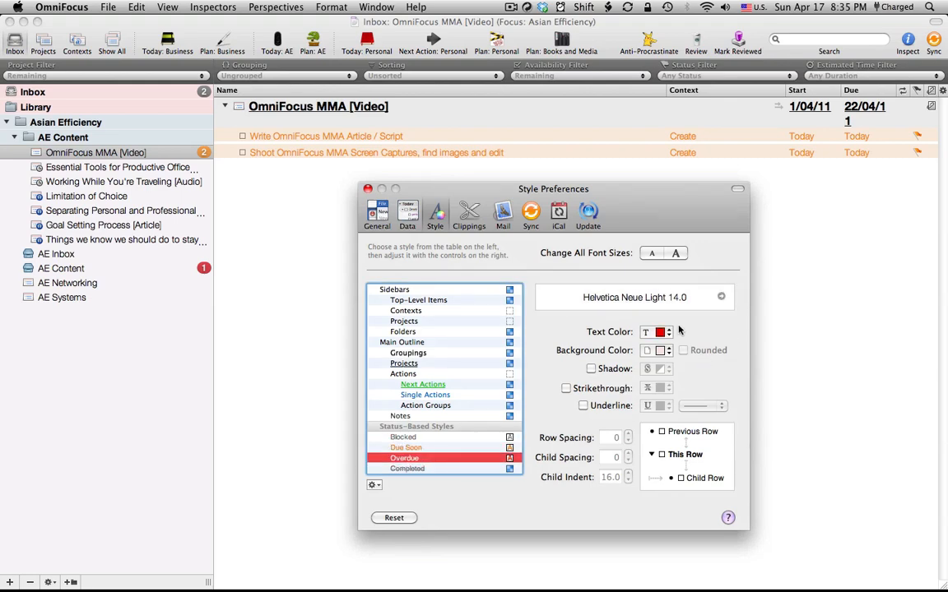
{"action": "left_click", "coordinate": [421, 385]}
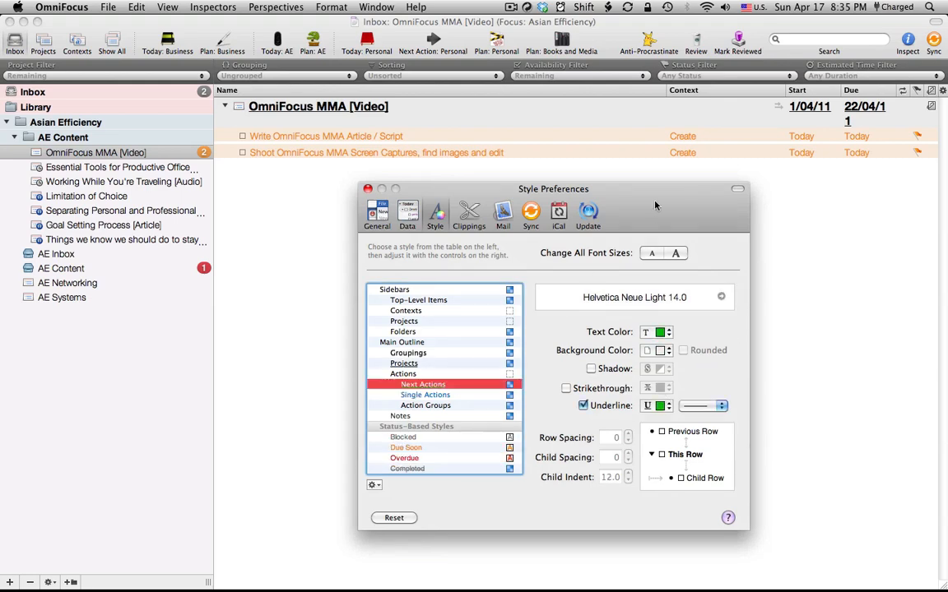
{"action": "left_click_drag", "start_coordinate": [553, 187], "coordinate": [526, 60]}
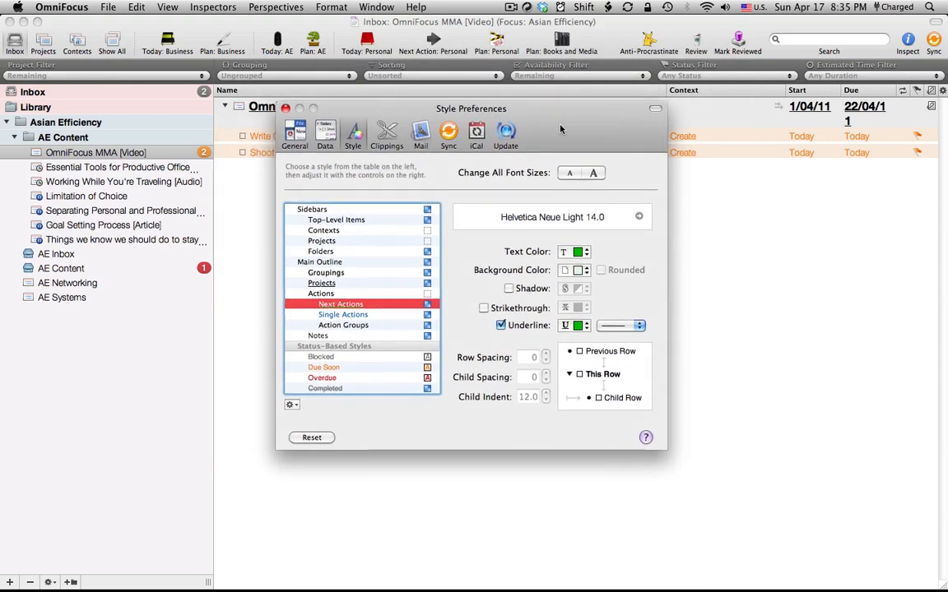
{"action": "left_click_drag", "start_coordinate": [471, 109], "coordinate": [487, 102]}
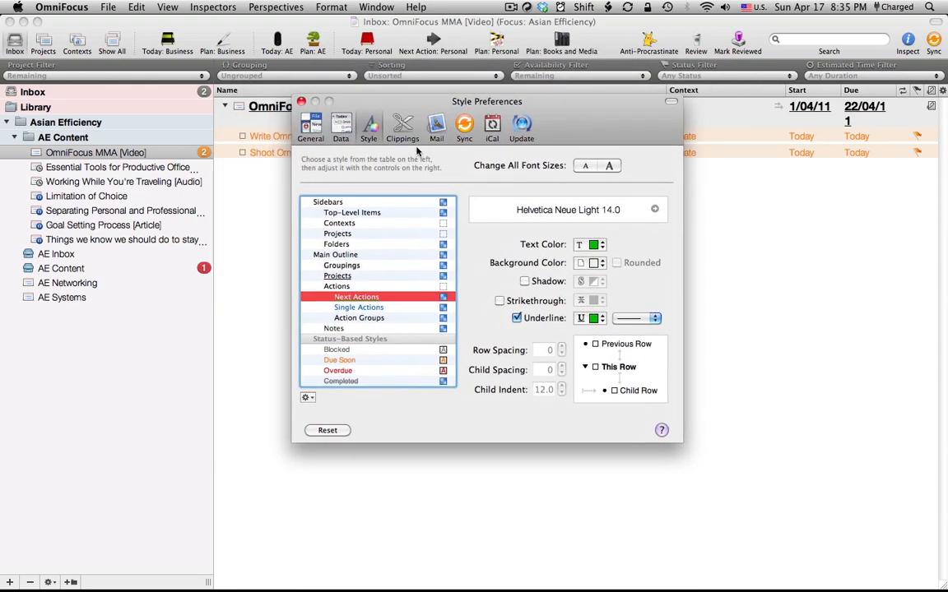
- Switch to the Clippings pane and select the Mail on Leopard plug-in to show its description
{"action": "left_click", "coordinate": [402, 125]}
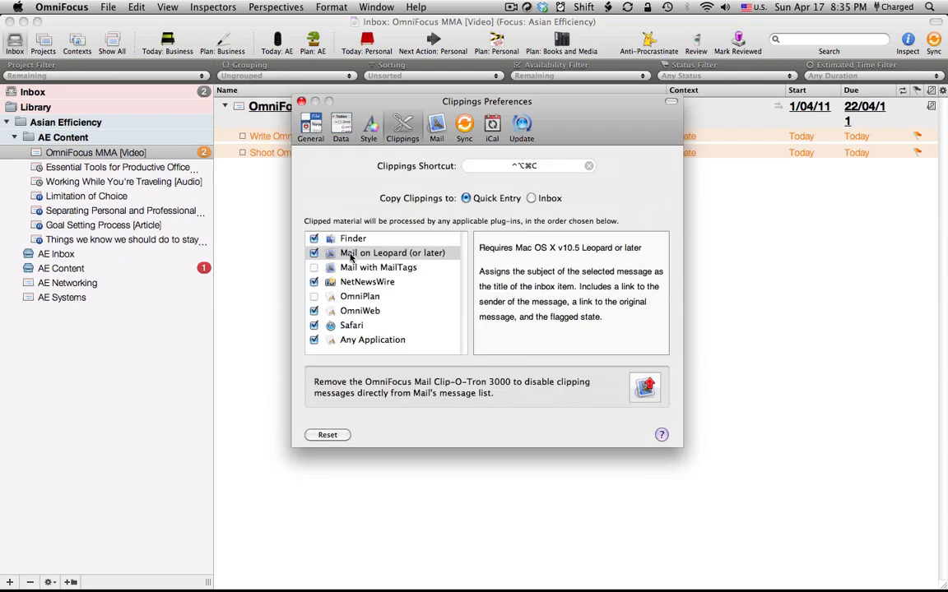
{"action": "left_click", "coordinate": [391, 253]}
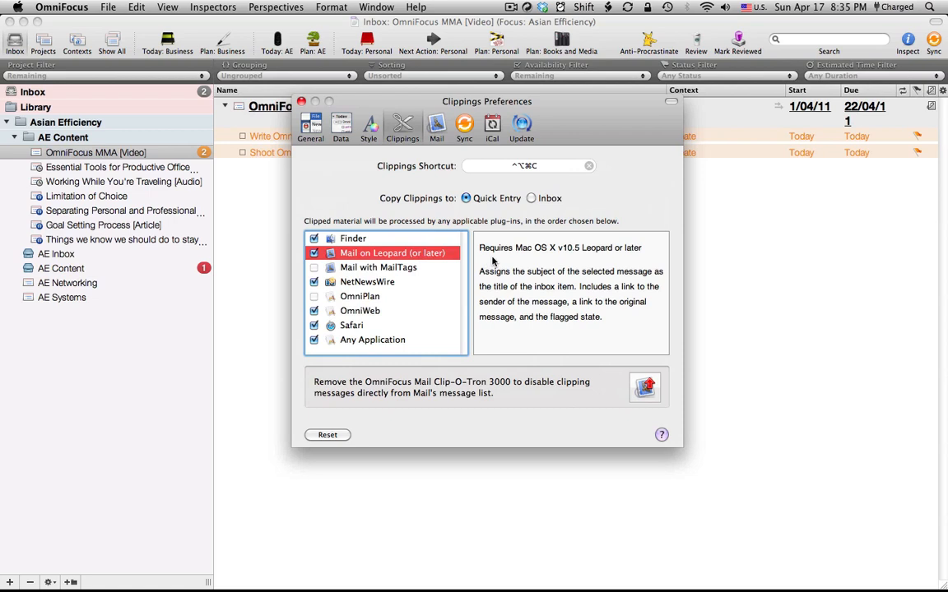
{"action": "mouse_move", "coordinate": [393, 385]}
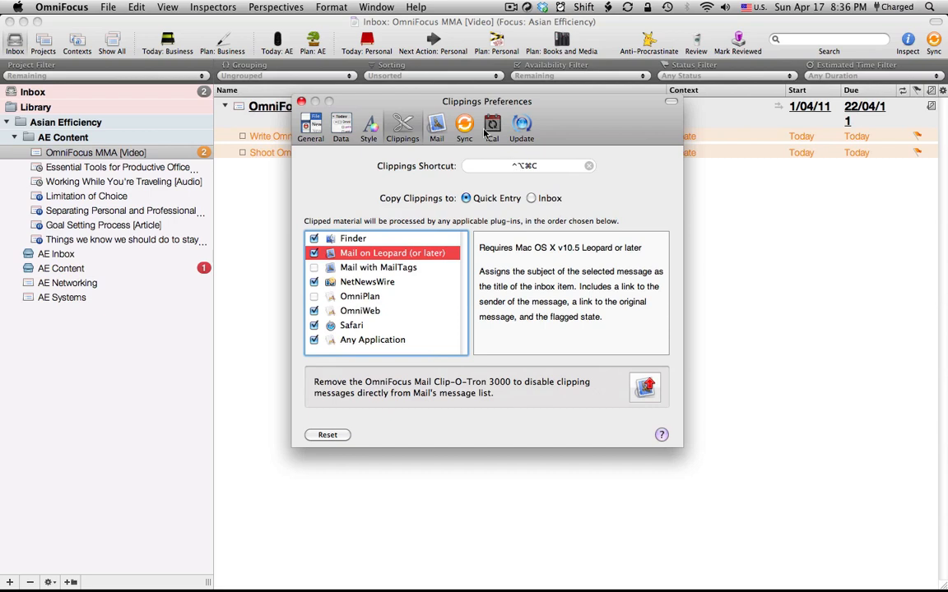
- Show the iCal sync pane, glance back at General, and return to iCal
{"action": "left_click", "coordinate": [492, 128]}
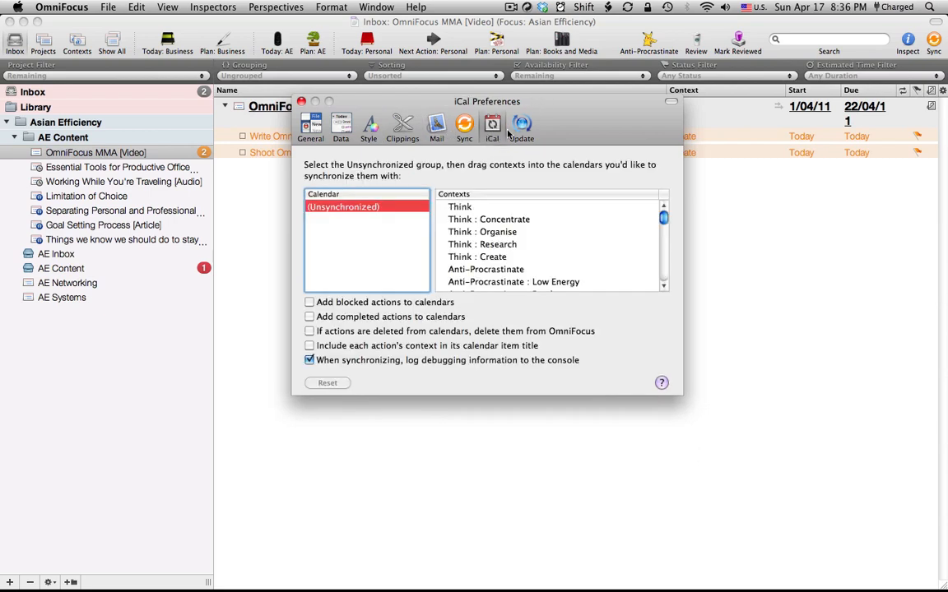
{"action": "mouse_move", "coordinate": [494, 372]}
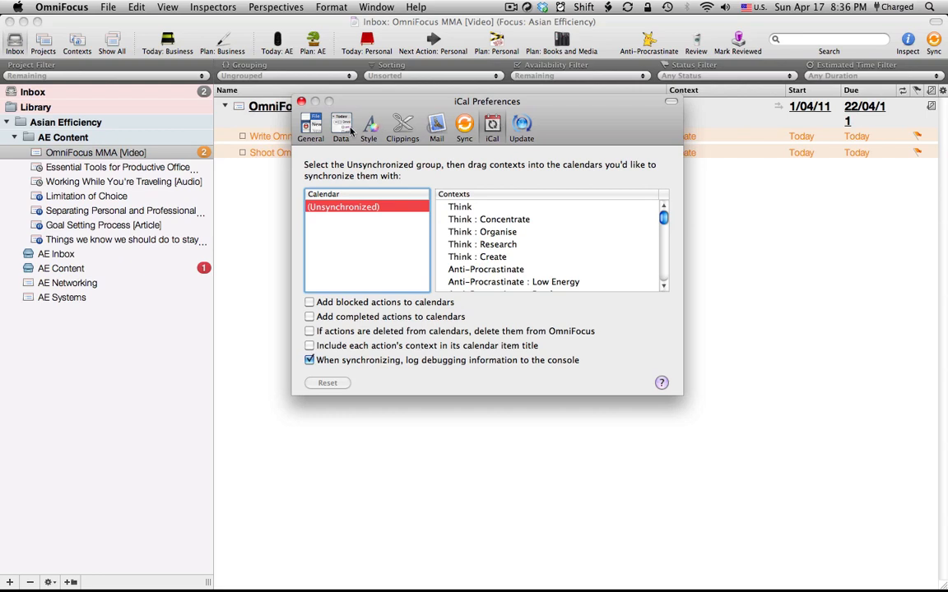
{"action": "left_click", "coordinate": [310, 128]}
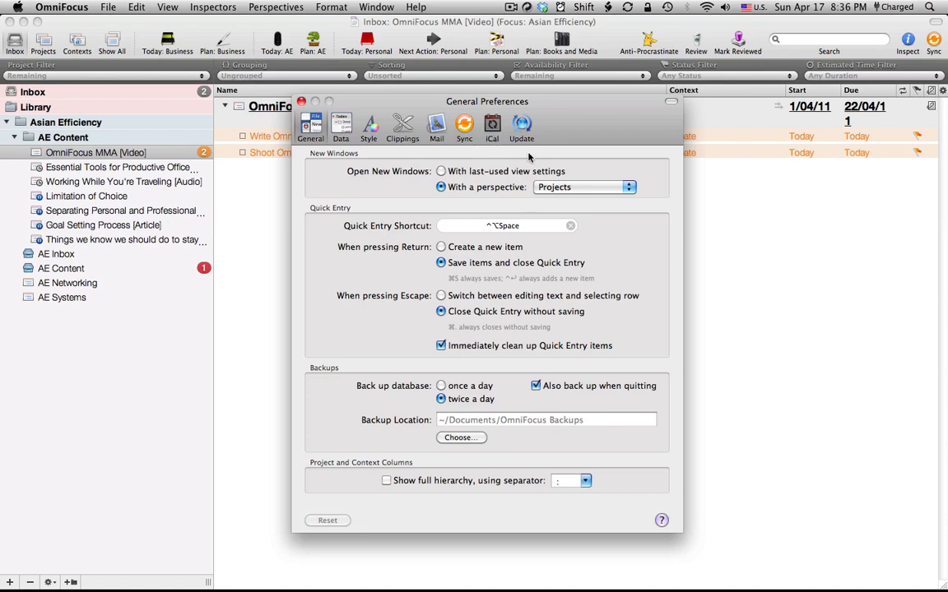
{"action": "left_click", "coordinate": [492, 129]}
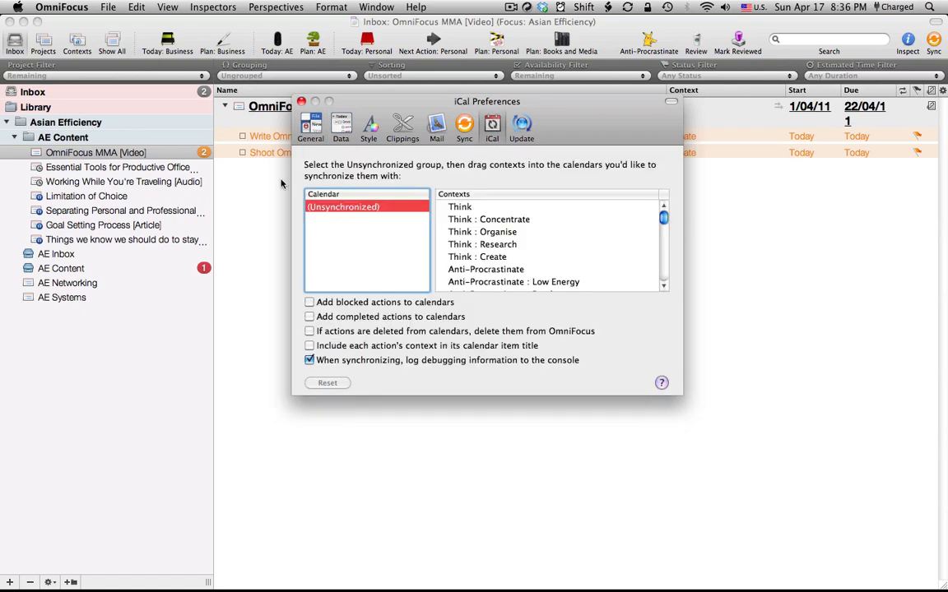